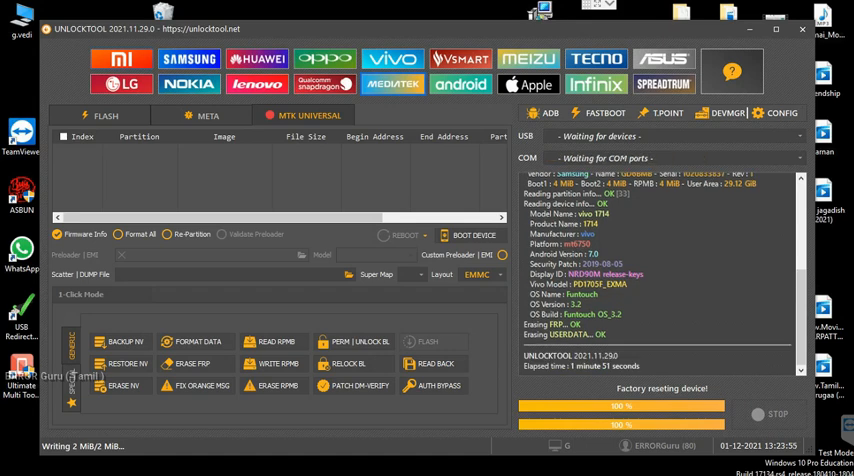
{"action": "mouse_move", "coordinate": [796, 34]}
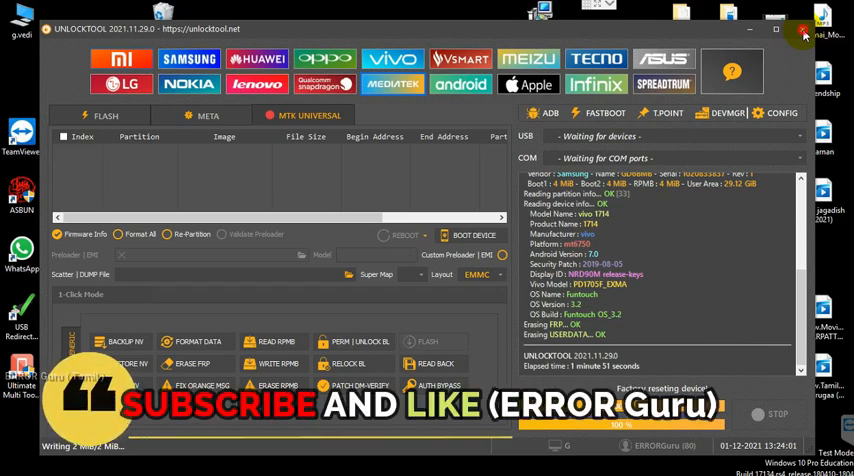
Step: Close the UnlockTool window after the factory reset log, returning to the desktop
{"action": "left_click", "coordinate": [802, 28]}
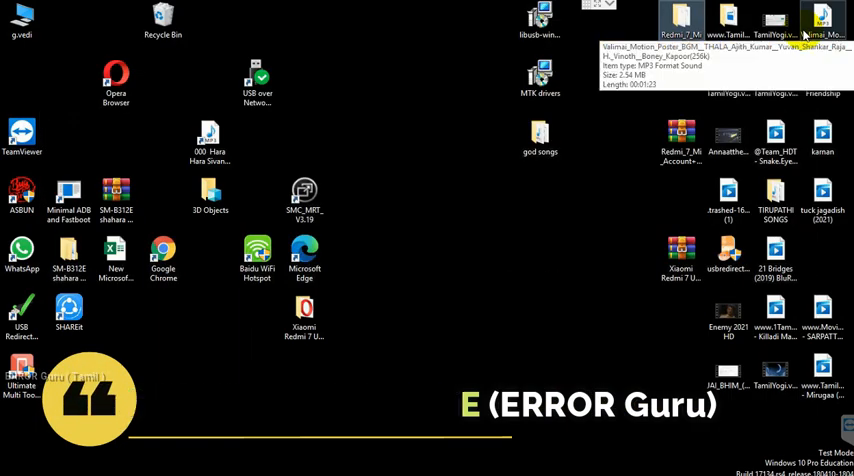